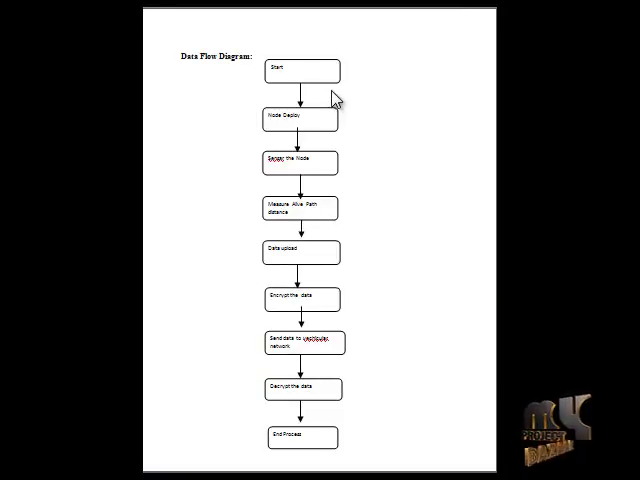
pyautogui.moveTo(310, 130)
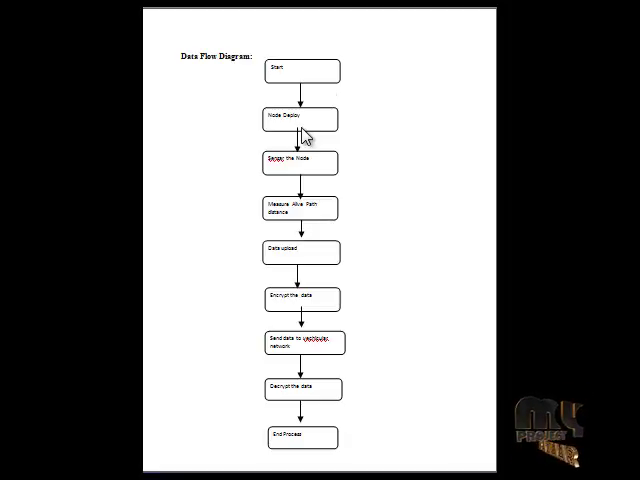
pyautogui.moveTo(316, 164)
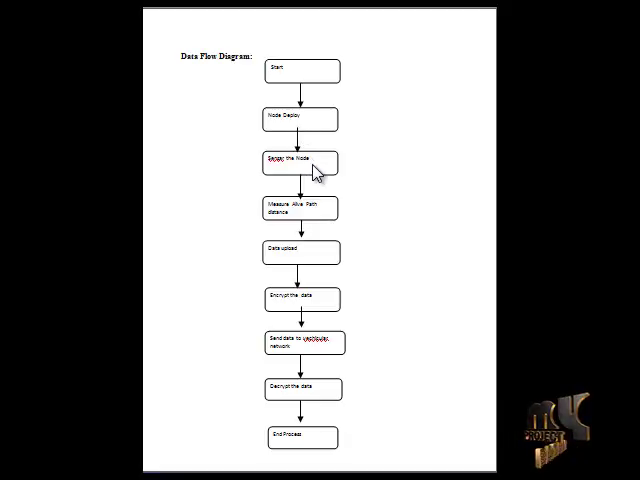
pyautogui.moveTo(330, 208)
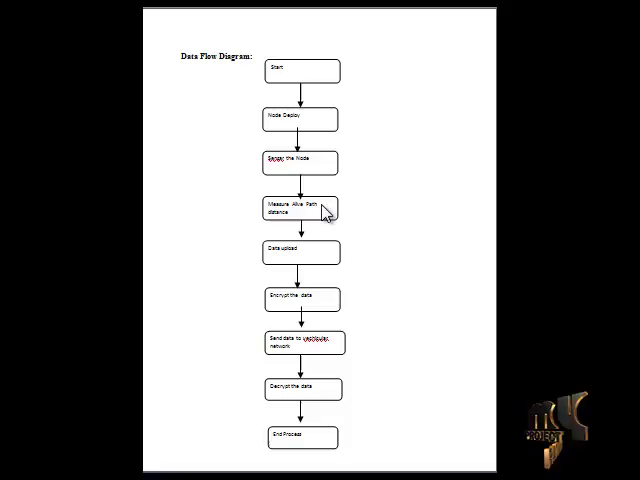
pyautogui.moveTo(332, 212)
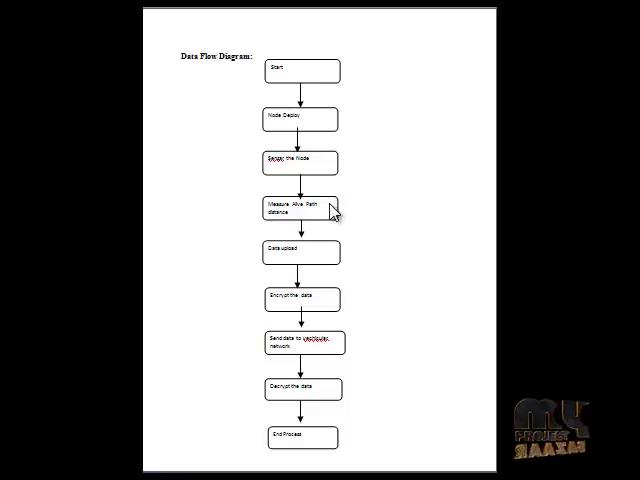
pyautogui.moveTo(322, 278)
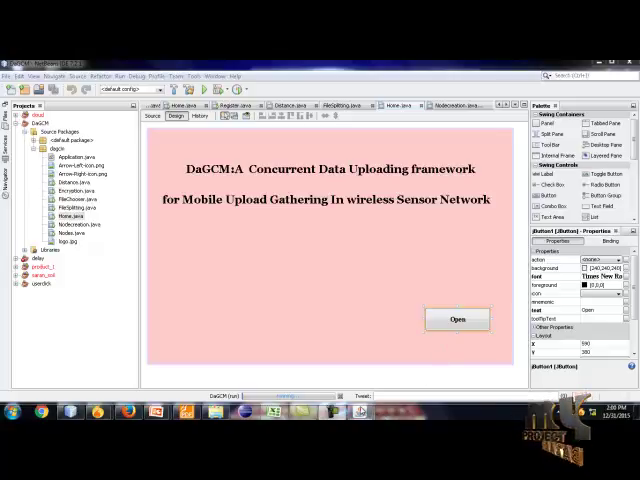
pyautogui.moveTo(508, 342)
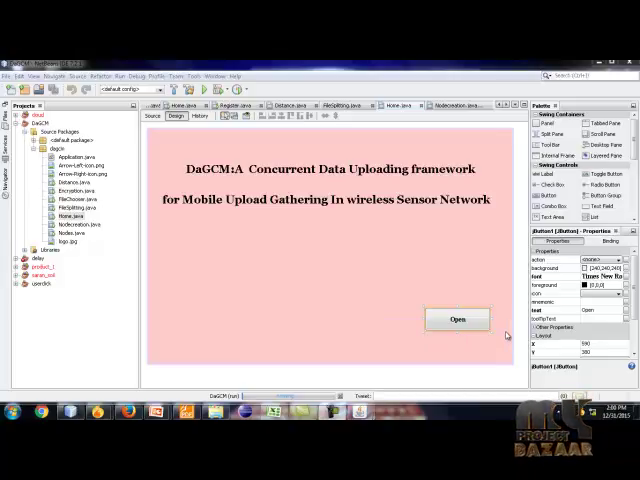
# - Close the old framework window and run the main class to relaunch the welcome window
pyautogui.click(152, 116)
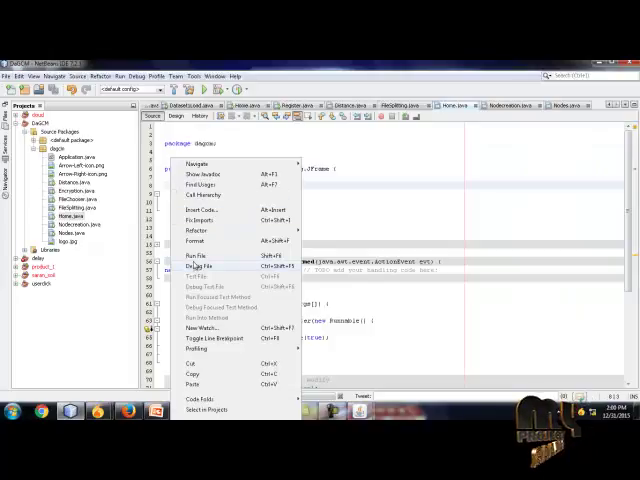
pyautogui.click(198, 256)
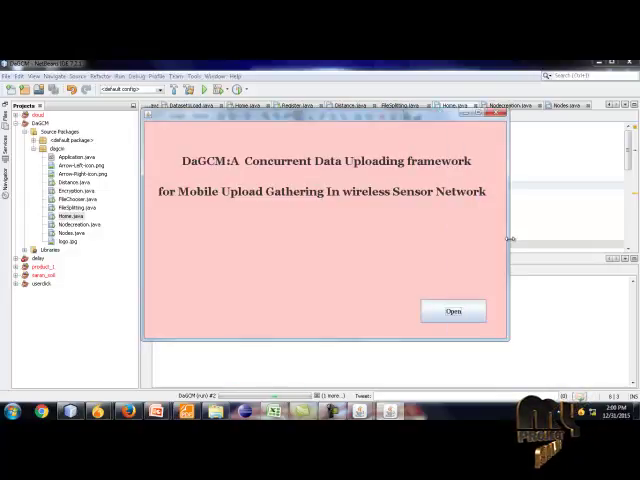
# - Open the framework, acknowledge the deploy message and place the sensor nodes in the deployment window
pyautogui.click(452, 312)
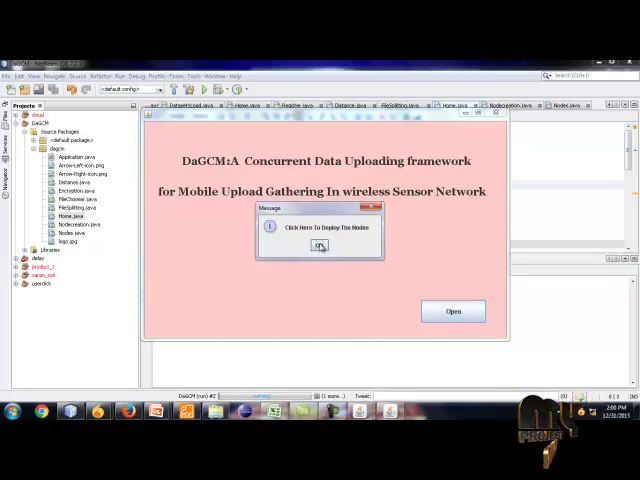
pyautogui.click(320, 246)
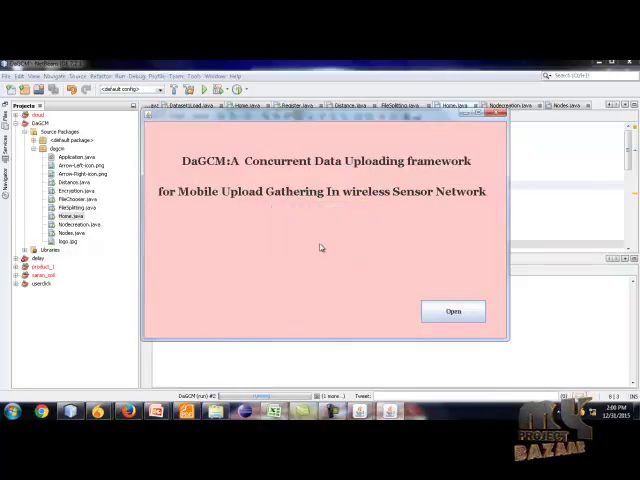
pyautogui.click(452, 312)
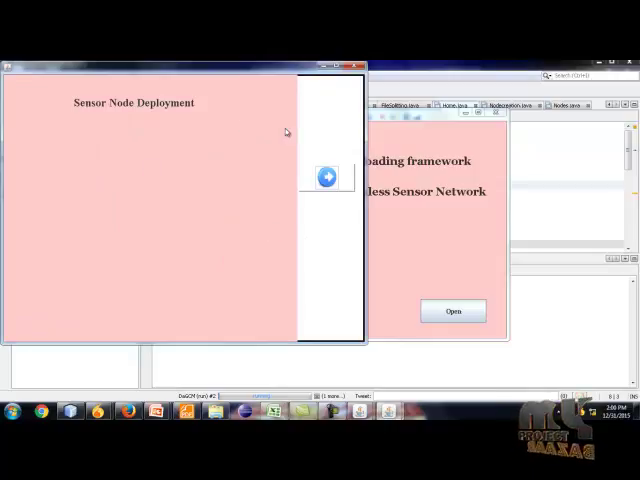
pyautogui.moveTo(186, 264)
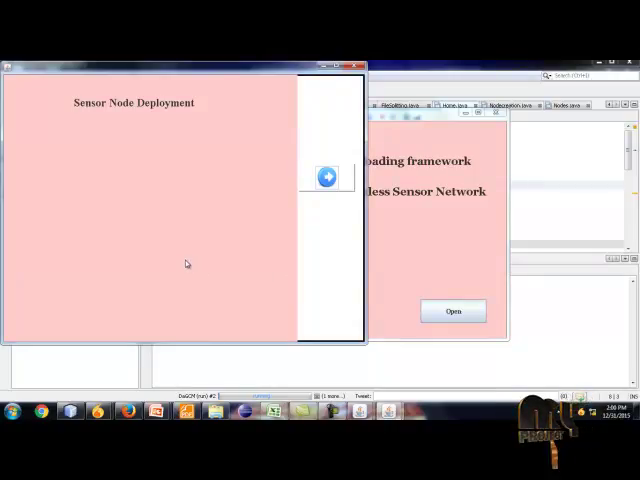
pyautogui.moveTo(180, 196)
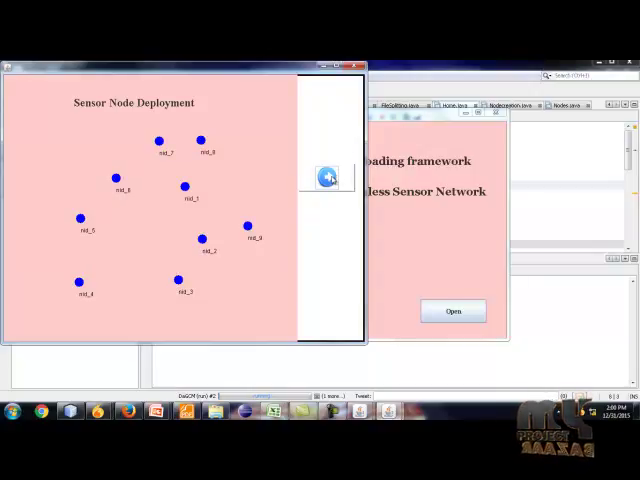
# - Bring up the Select Sender And Receiver Node window and draw the network graph links
pyautogui.click(452, 312)
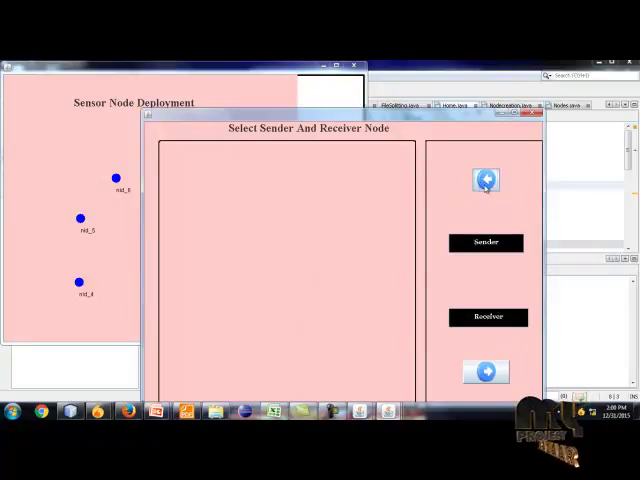
pyautogui.click(486, 180)
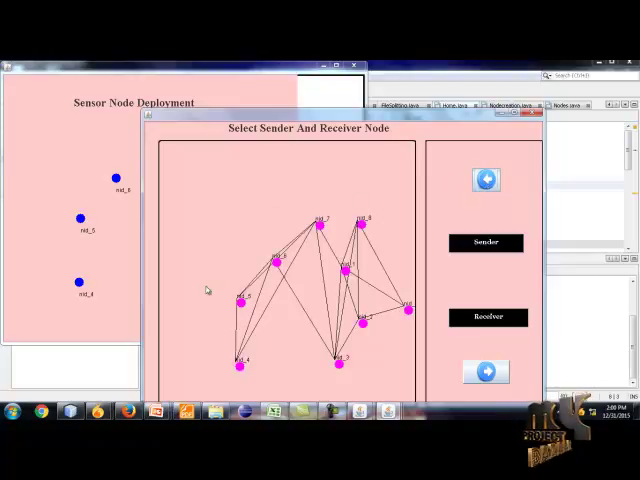
pyautogui.moveTo(384, 276)
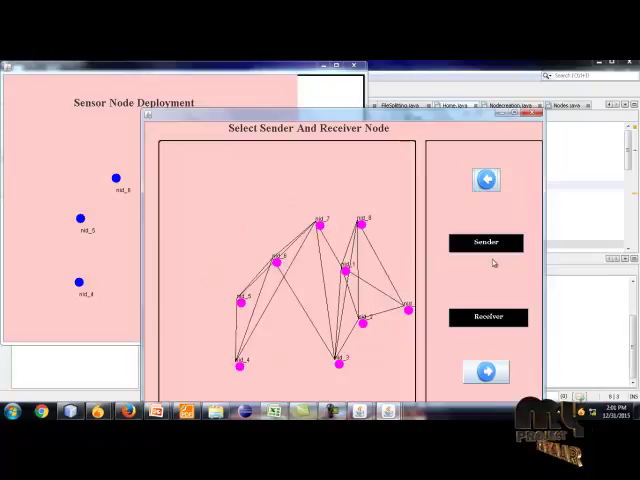
# - Set sender node 3 and destination node 7, then proceed to the Alive Node Path window
pyautogui.click(486, 244)
pyautogui.write('2')
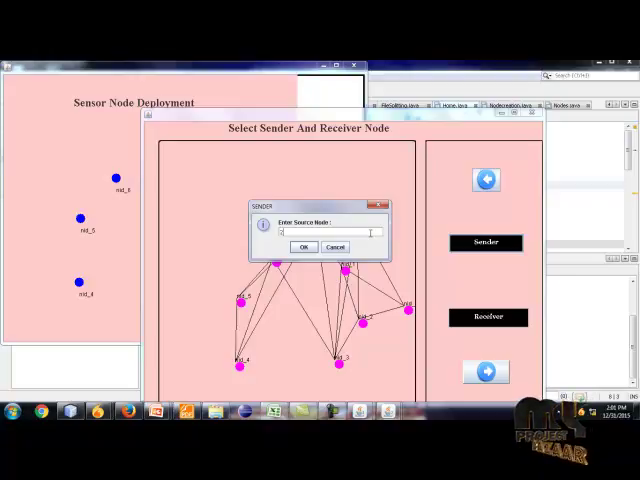
pyautogui.click(304, 246)
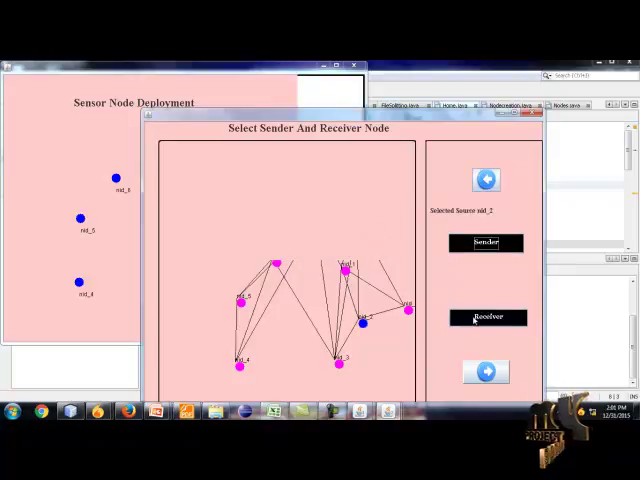
pyautogui.click(488, 316)
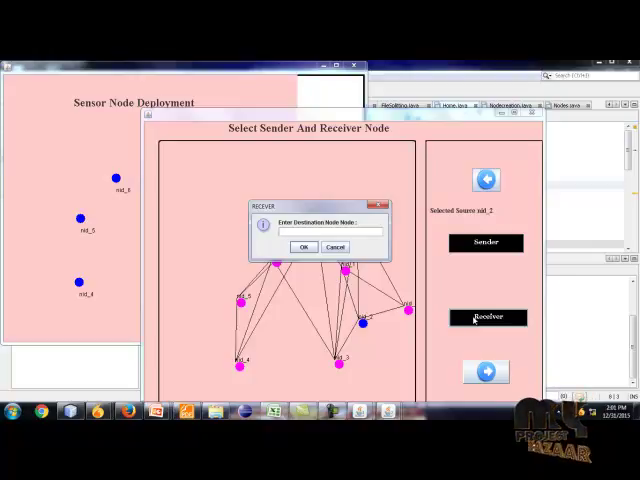
pyautogui.click(328, 232)
pyautogui.write('7')
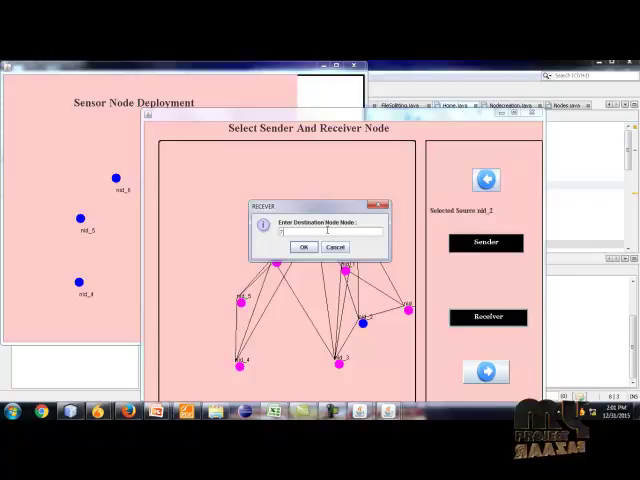
pyautogui.click(302, 246)
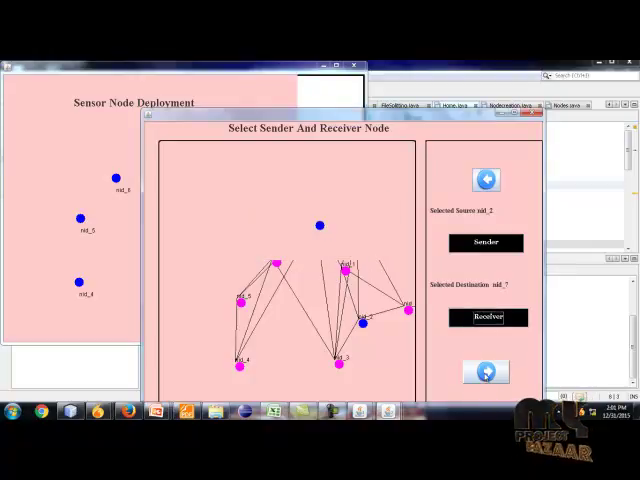
pyautogui.click(486, 372)
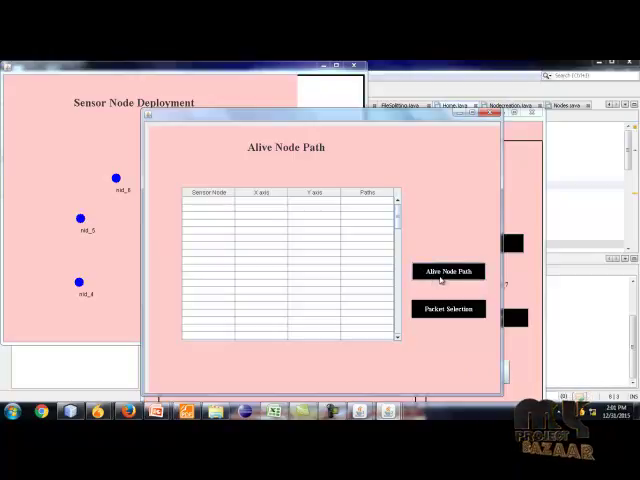
# - Fill the Alive Node Path table with node coordinates and paths, then move to Packet Selection
pyautogui.click(448, 272)
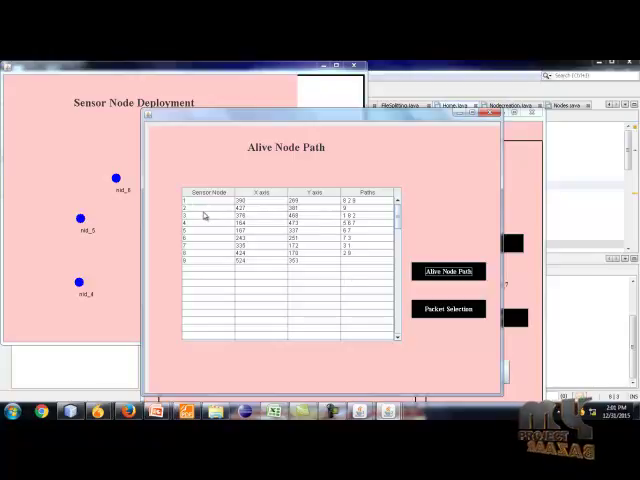
pyautogui.moveTo(298, 224)
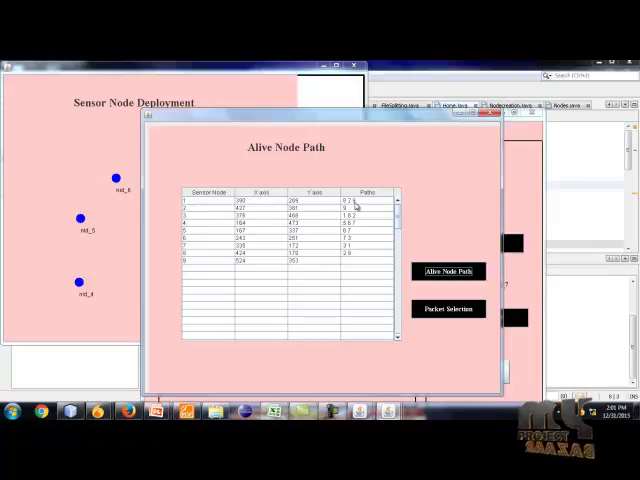
pyautogui.moveTo(204, 208)
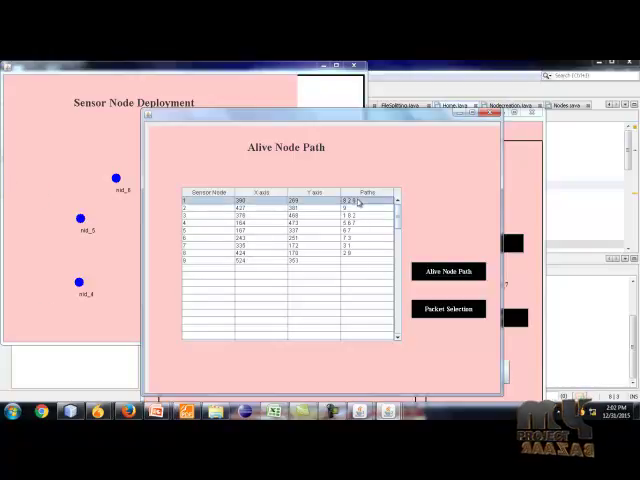
pyautogui.click(448, 308)
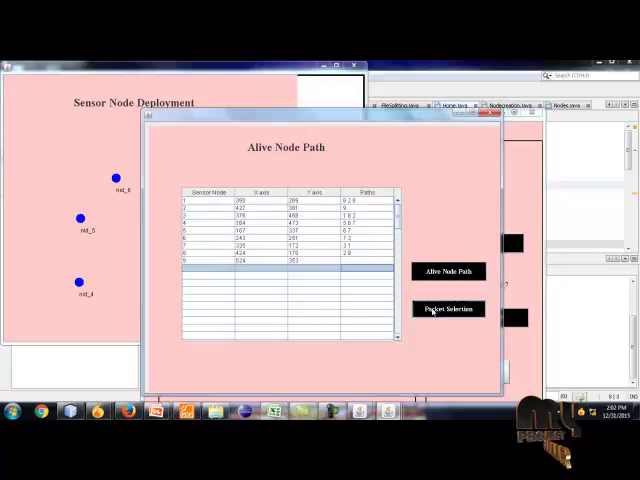
pyautogui.click(448, 308)
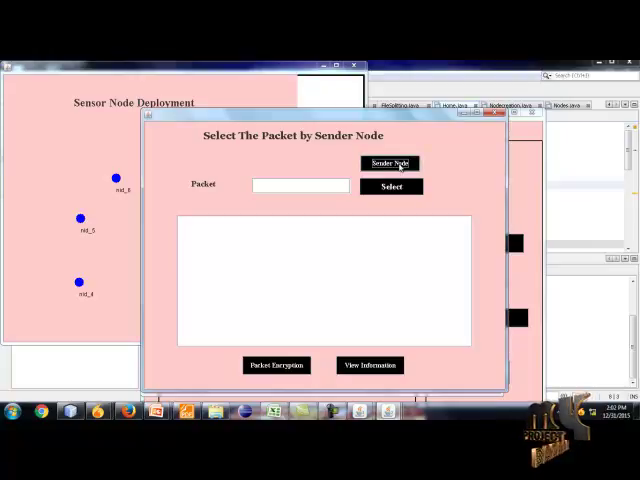
# - Choose sender node 2 and bring up the file chooser for the packet file
pyautogui.click(388, 162)
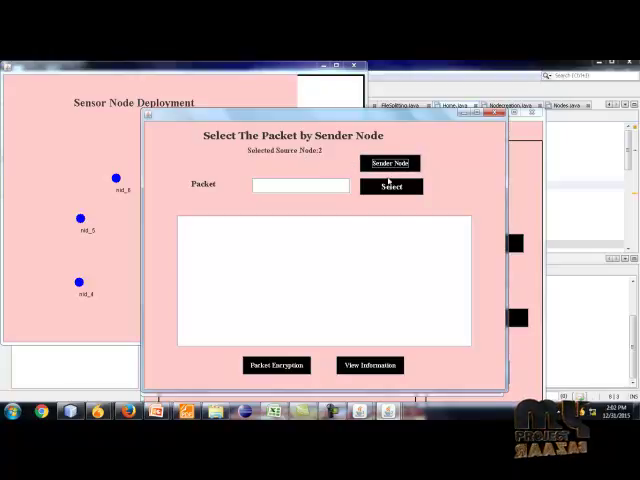
pyautogui.click(390, 186)
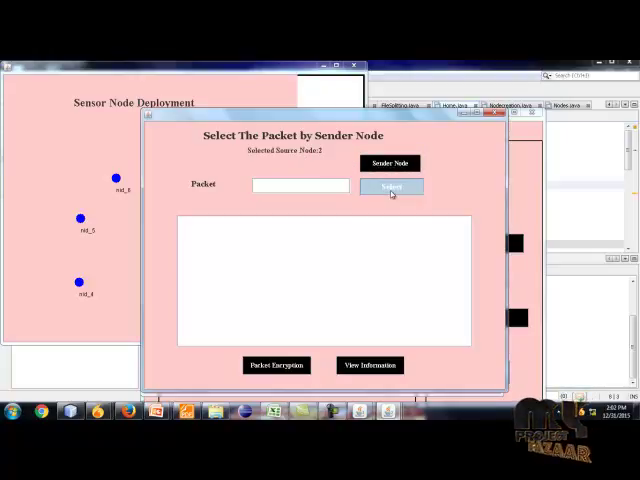
pyautogui.click(392, 188)
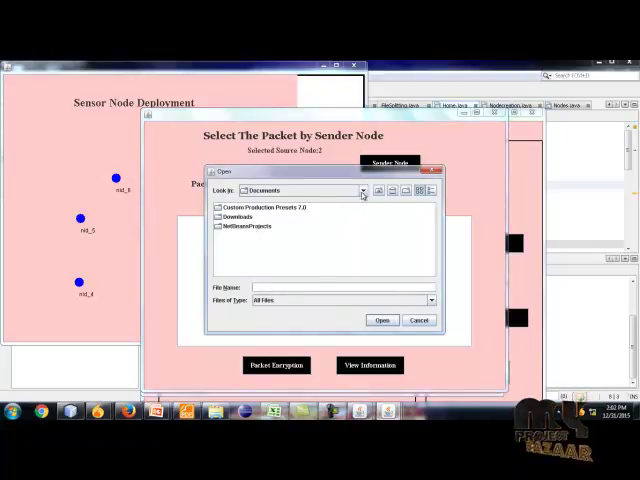
# - Load the dataset text file from Local Disk (C:) as the packet to send
pyautogui.click(362, 190)
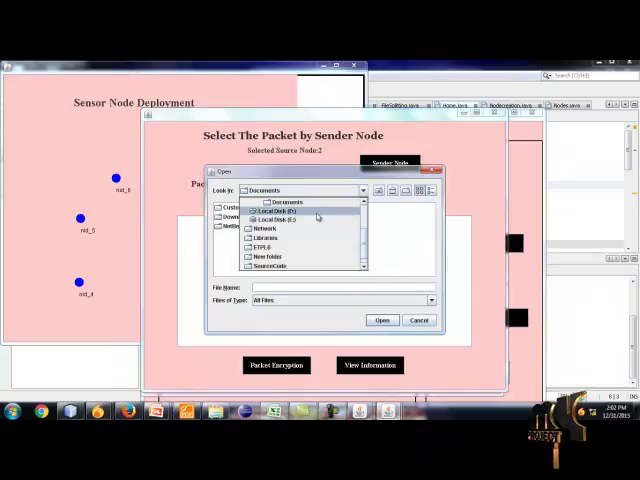
pyautogui.click(272, 218)
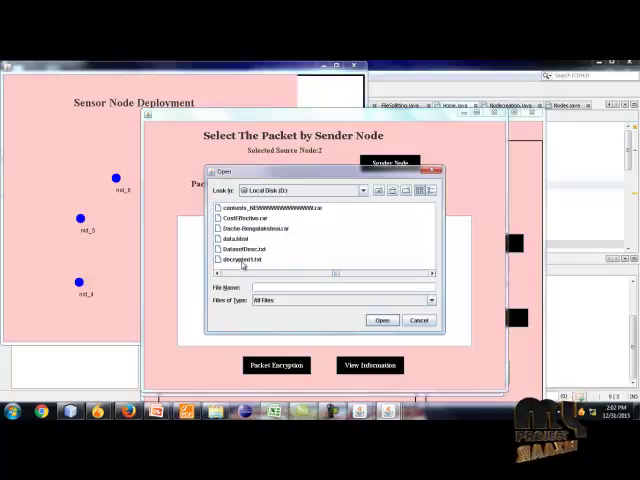
pyautogui.moveTo(244, 260)
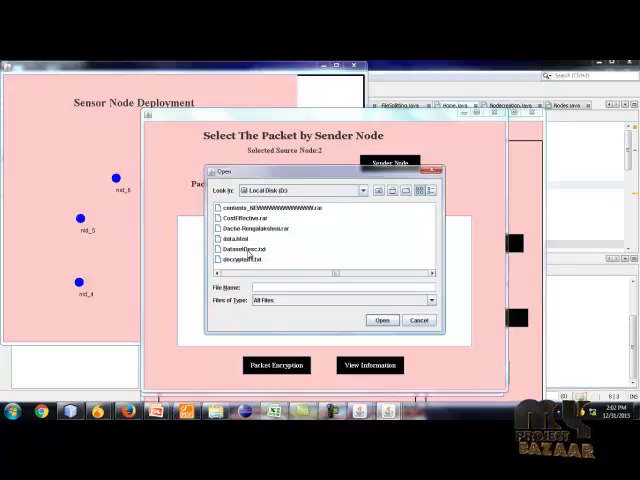
pyautogui.click(248, 250)
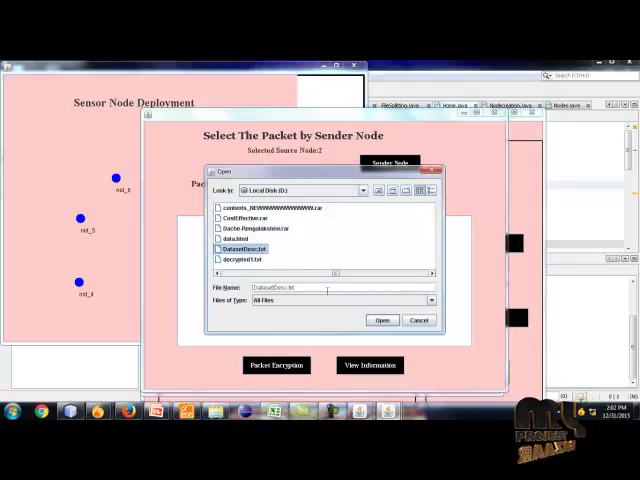
pyautogui.click(382, 320)
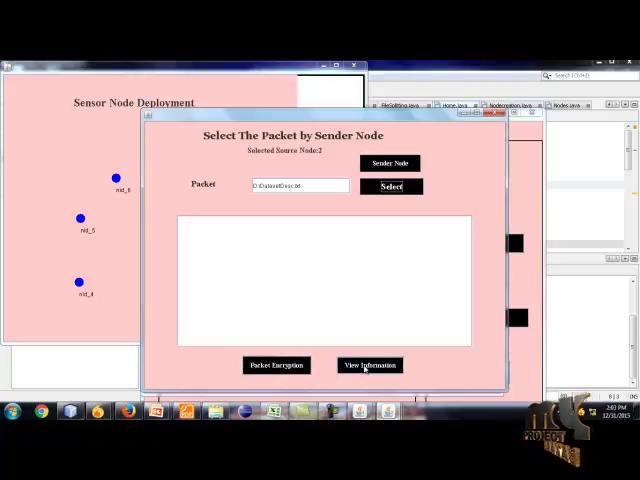
# - View the packet file's contents as dataset information, then go to the Packet Encryption Process window
pyautogui.click(368, 364)
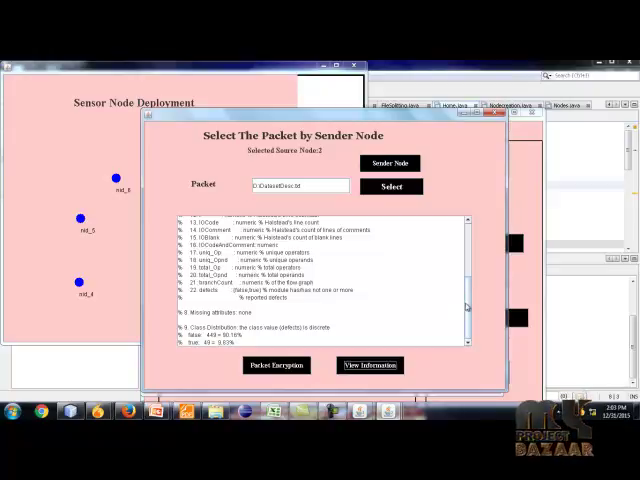
pyautogui.scroll(3)
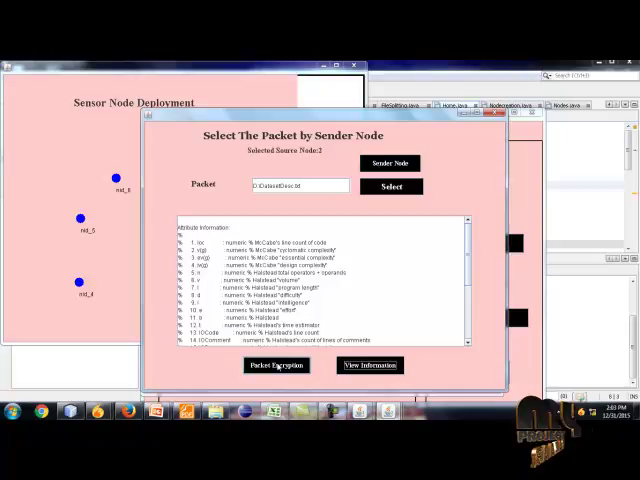
pyautogui.click(276, 364)
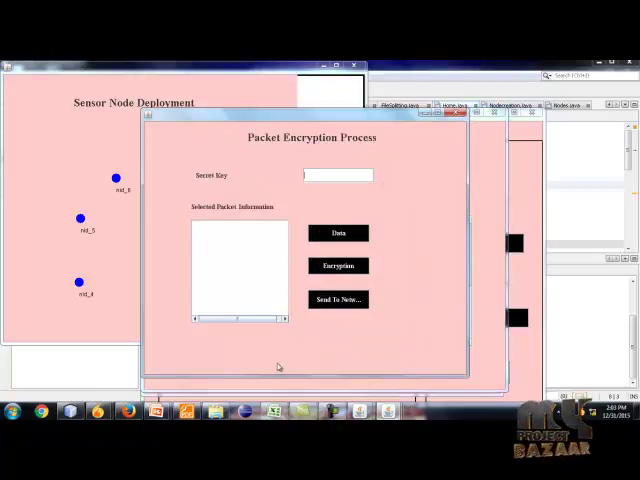
pyautogui.click(338, 176)
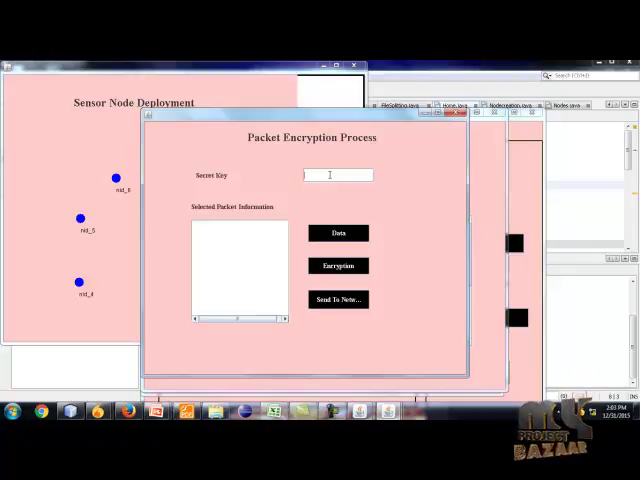
pyautogui.write('s')
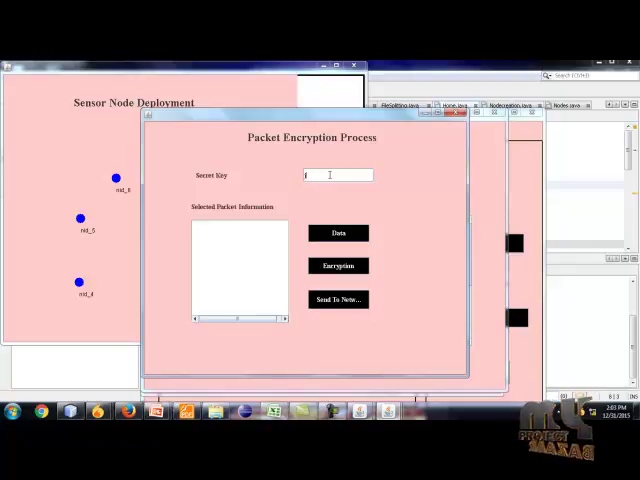
pyautogui.write('4')
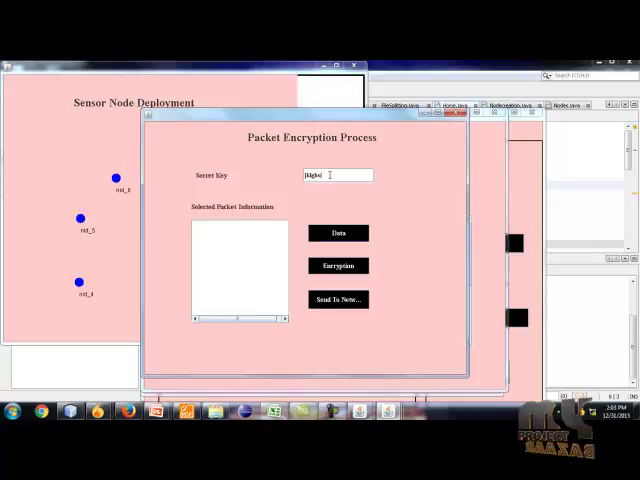
pyautogui.moveTo(330, 150)
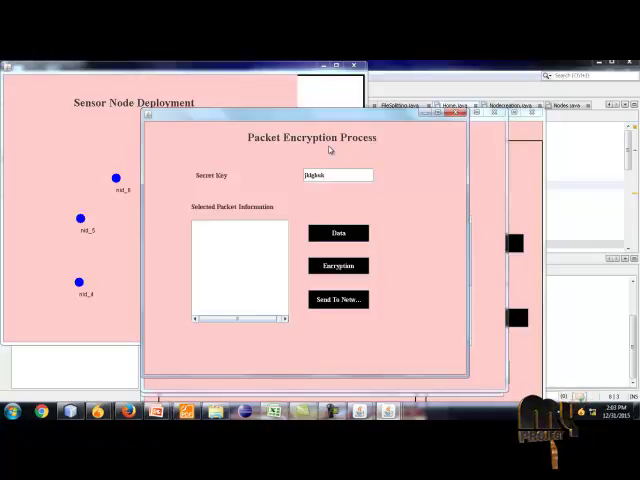
pyautogui.click(338, 232)
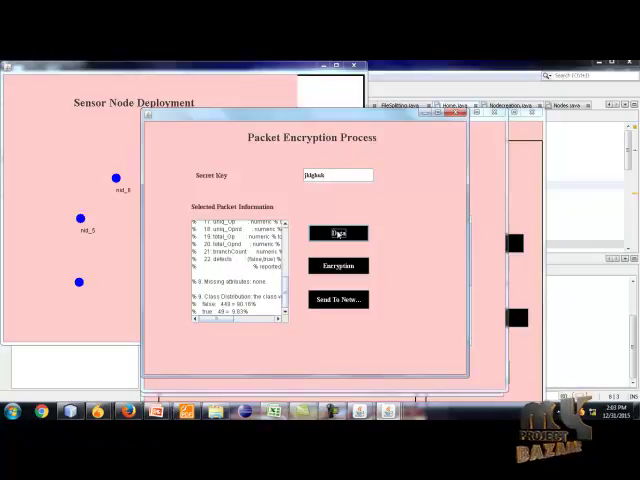
# - Encrypt the packet data into ciphertext and acknowledge the File Encrypted Successfully message
pyautogui.click(336, 232)
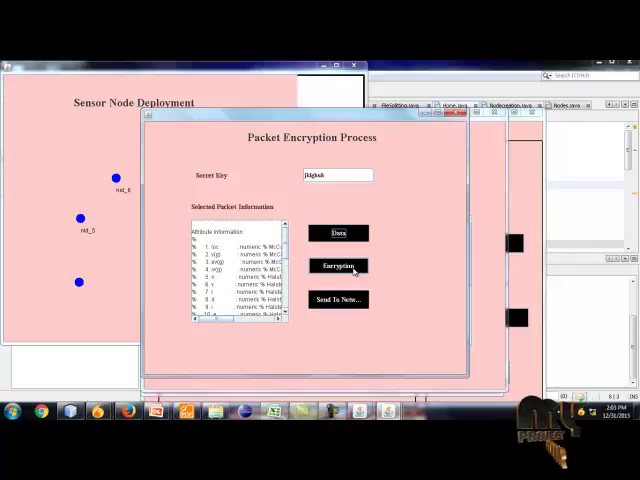
pyautogui.click(336, 266)
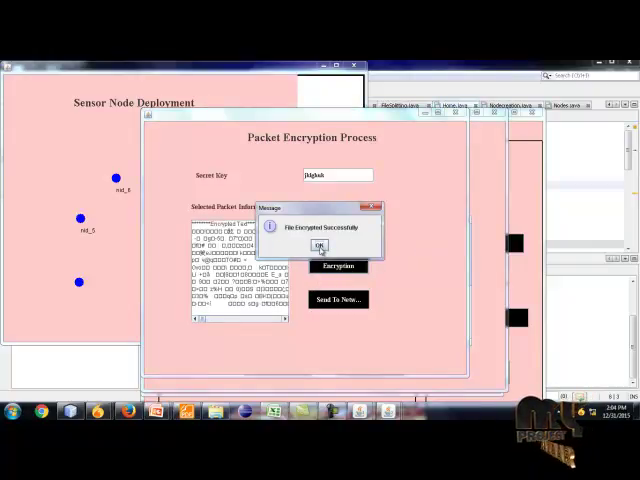
pyautogui.click(322, 246)
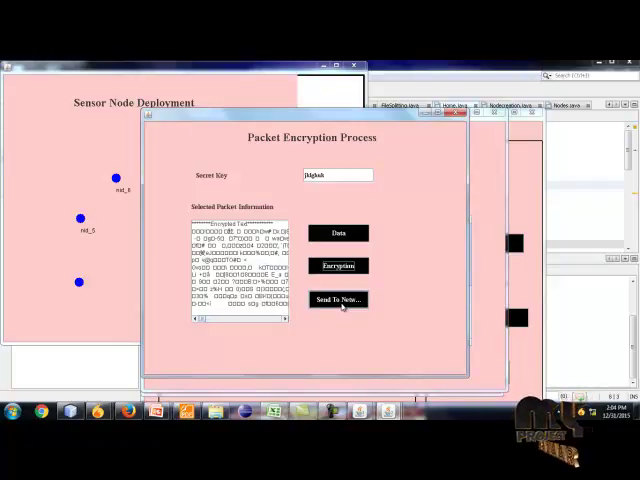
# - Send the encrypted packet to the node and decrypt it to readable text in the Vehicular Network window
pyautogui.click(336, 300)
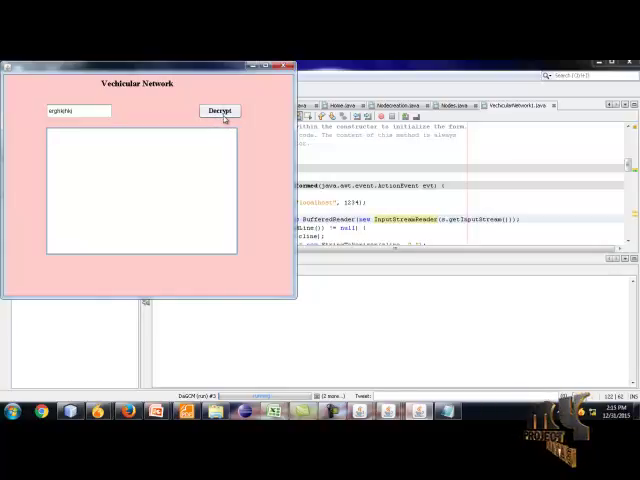
pyautogui.click(220, 110)
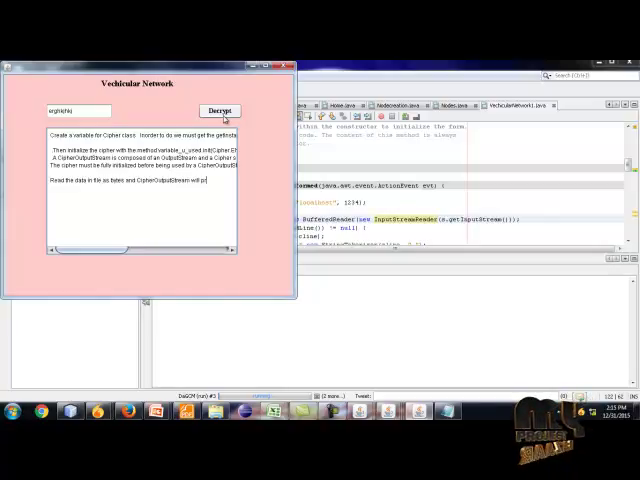